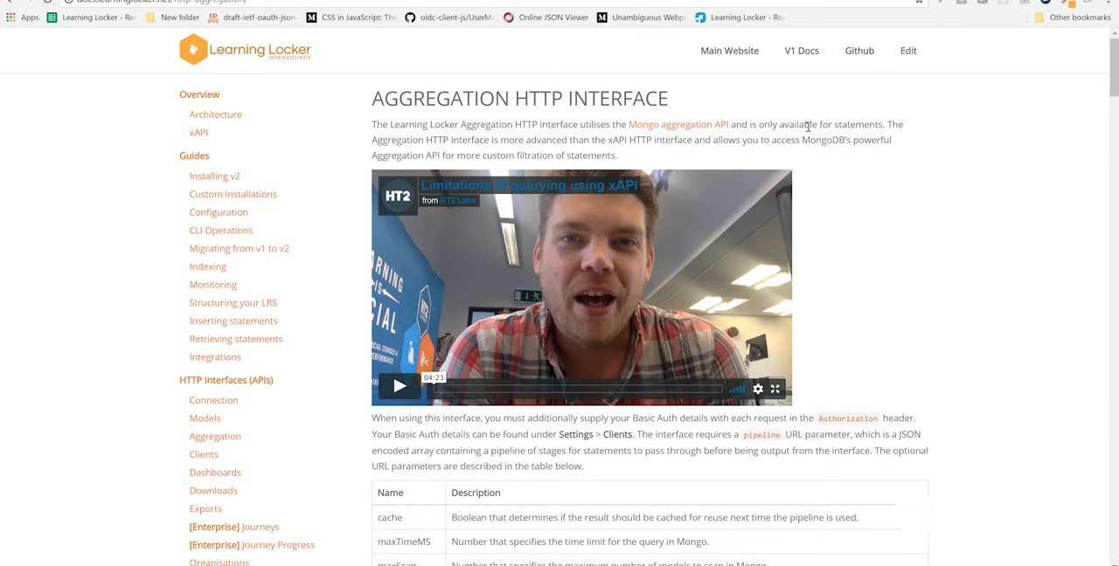
mouse_move(388, 255)
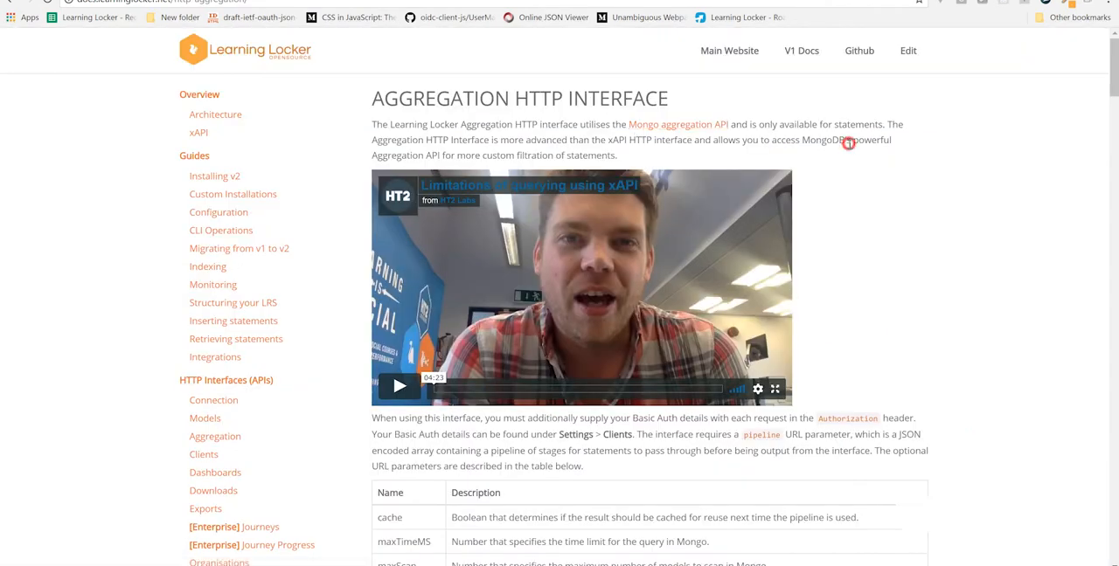
mouse_move(877, 165)
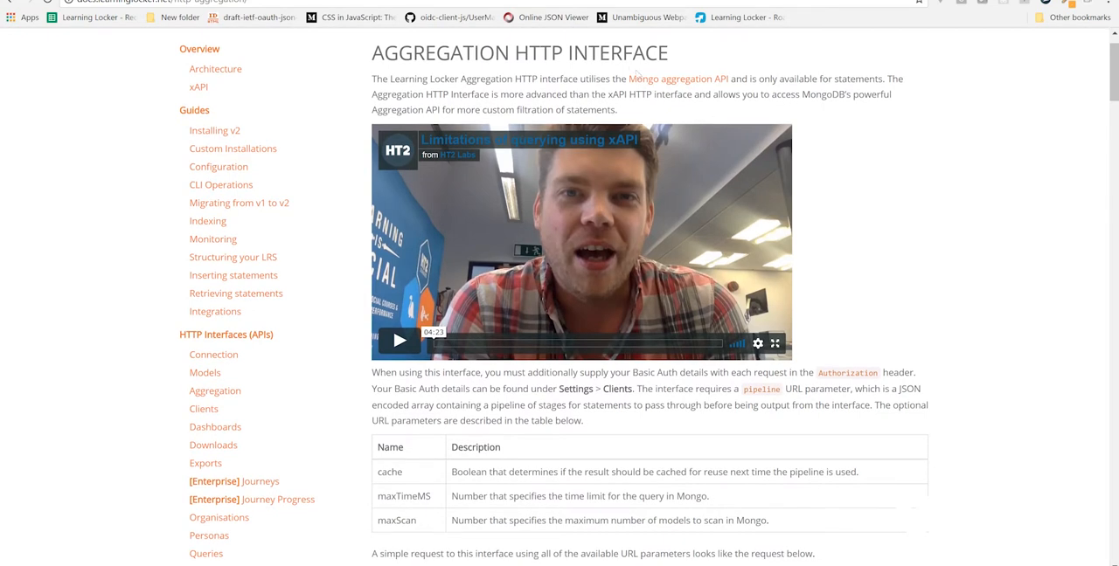
mouse_move(678, 79)
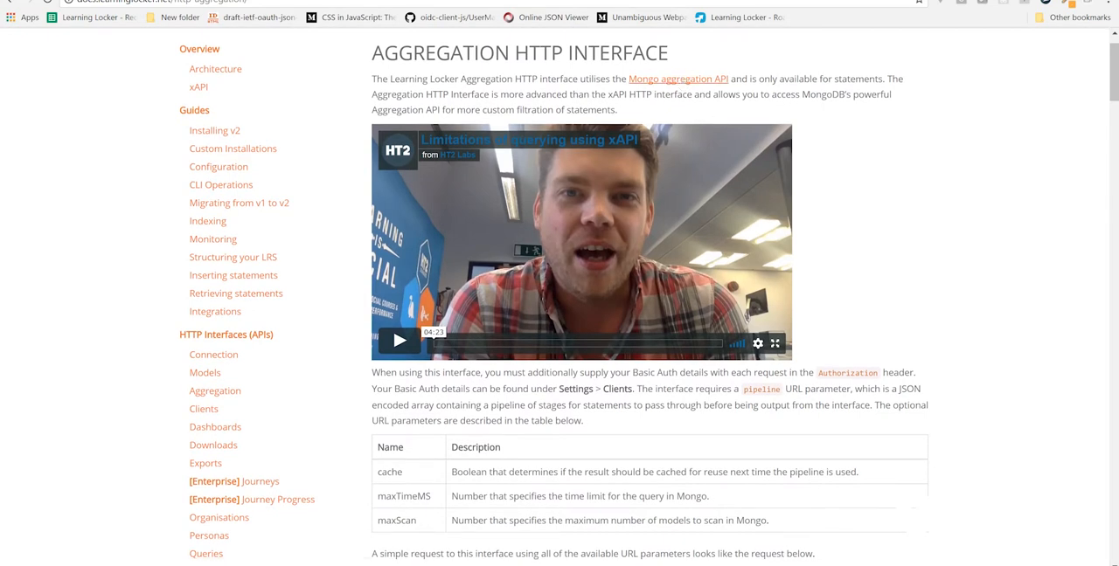
Follow the 'Mongo aggregation API' link to the MongoDB Aggregation manual page
click(679, 79)
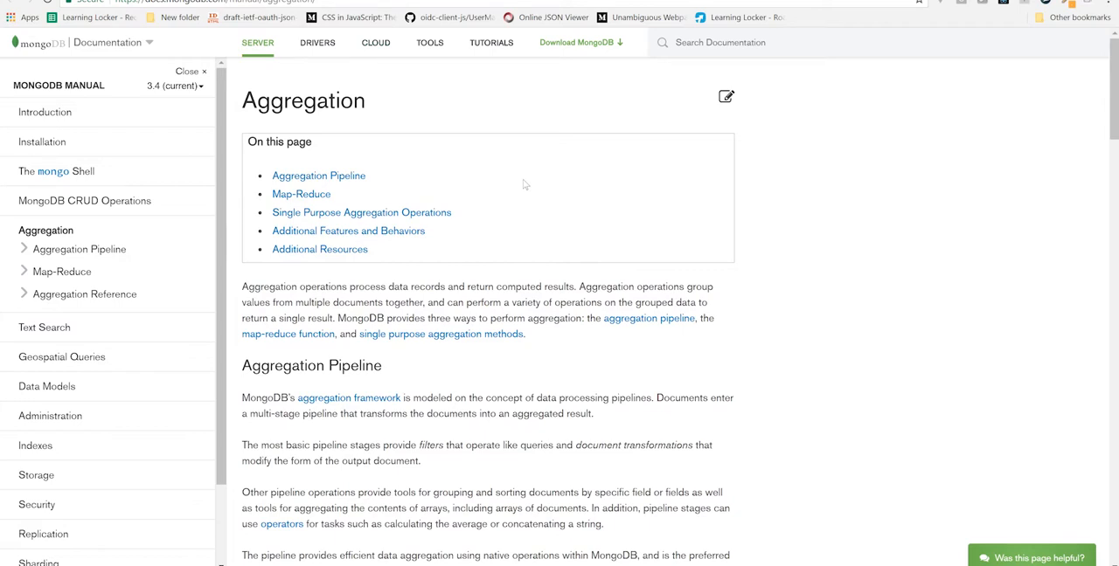
Read down to the Aggregation Pipeline $match and $group example, then go back to the Learning Locker docs
scroll(down, 3)
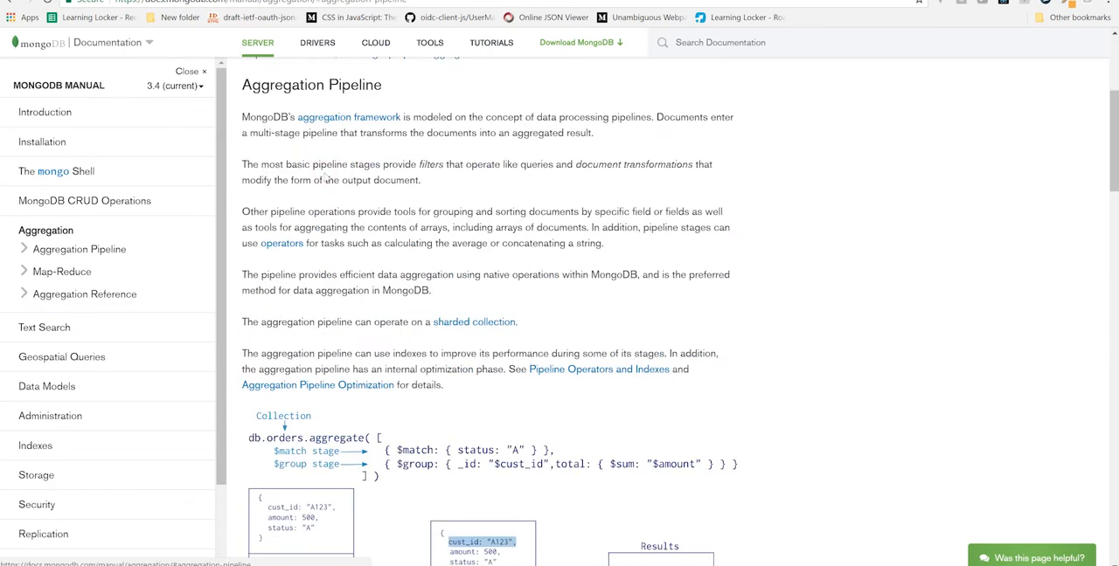
scroll(down, 3)
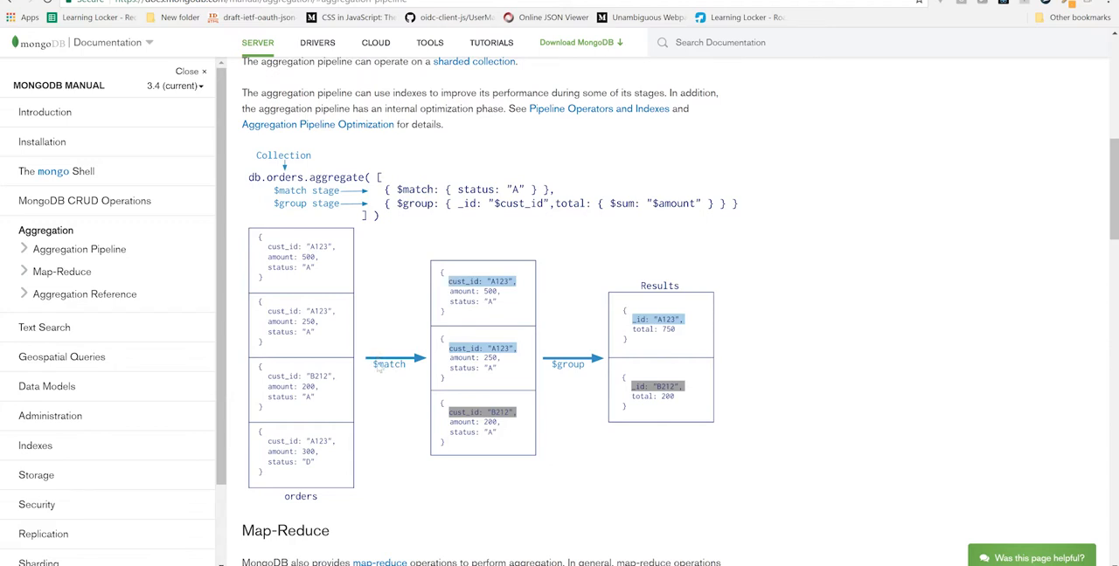
mouse_move(528, 350)
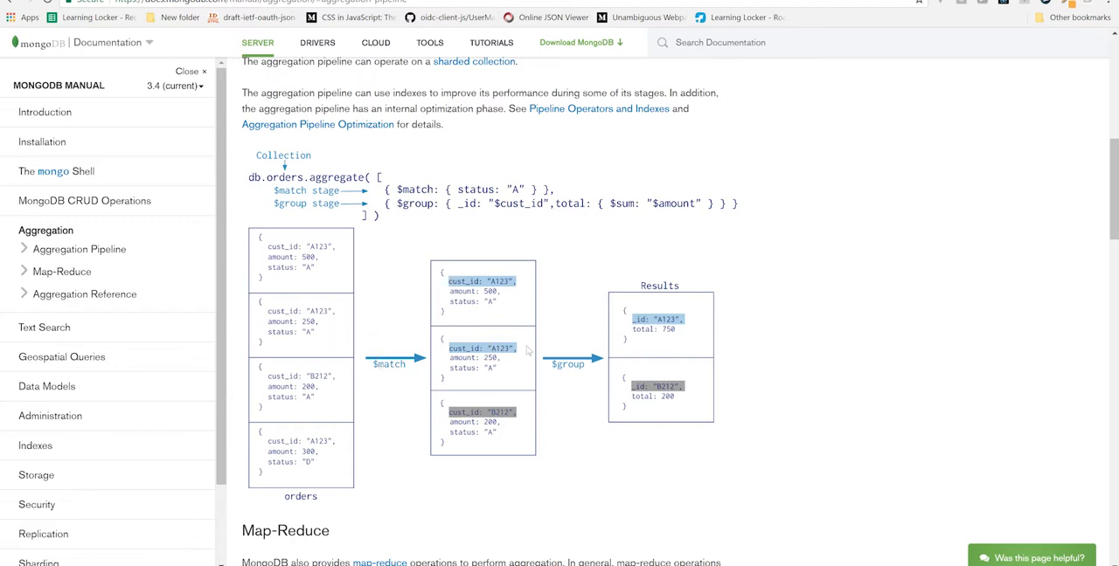
mouse_move(607, 316)
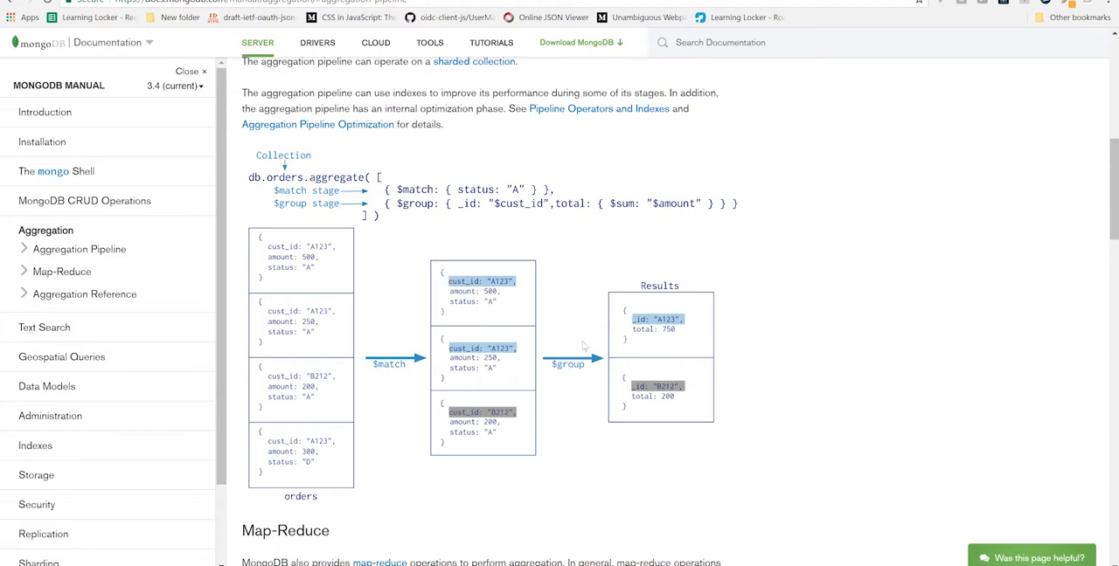
mouse_move(311, 322)
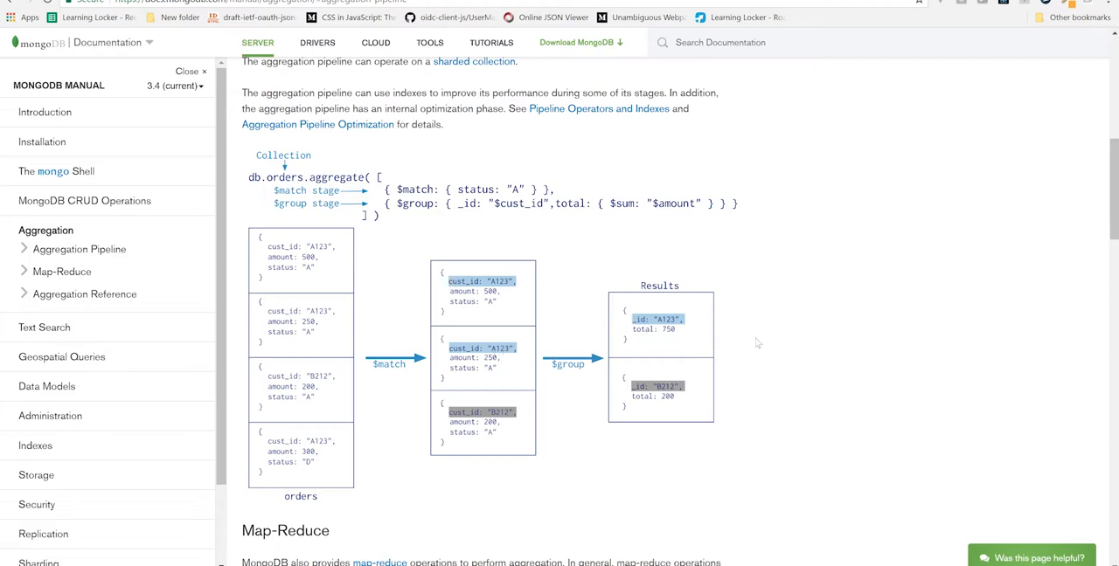
scroll(down, 3)
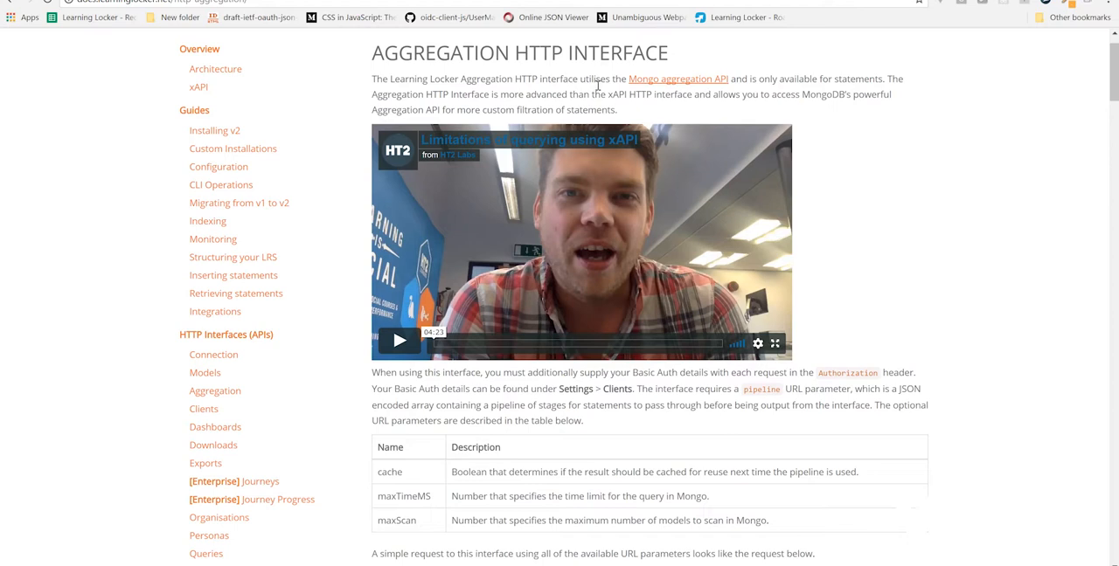
Select and copy the sample aggregate GET request URL from the docs for use in Postman
scroll(down, 3)
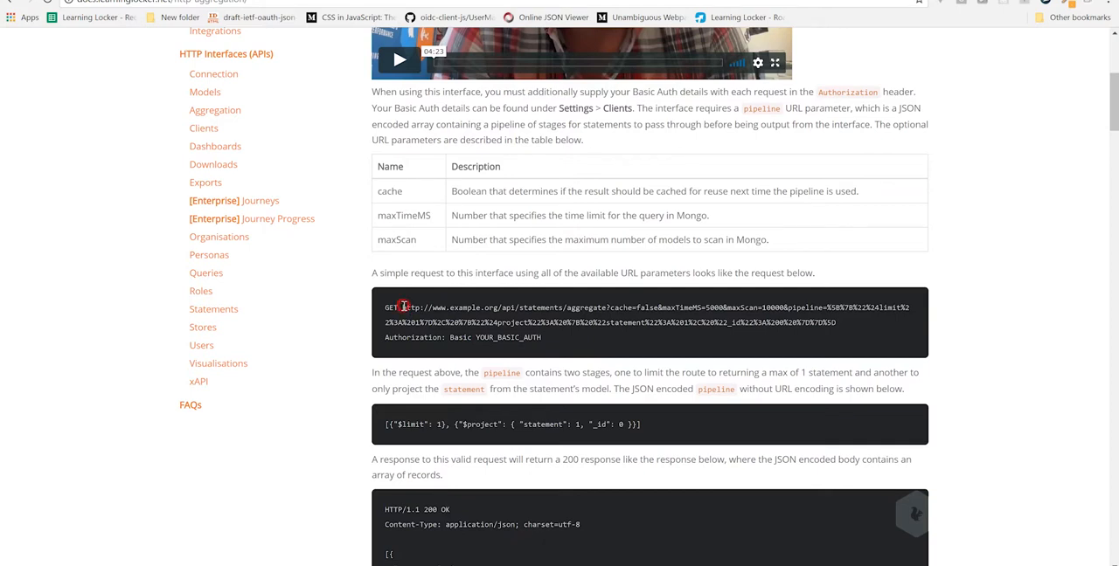
drag(402, 308, 836, 322)
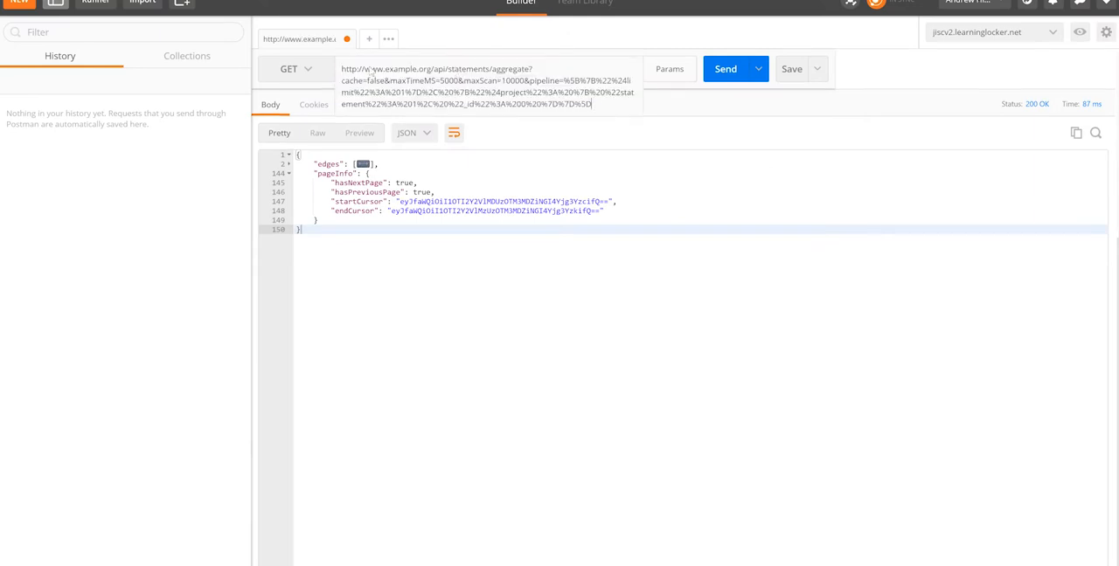
Change the request host to saas.learninglocker.net and send it, returning real xAPI statements with 200 OK
double_click(391, 70)
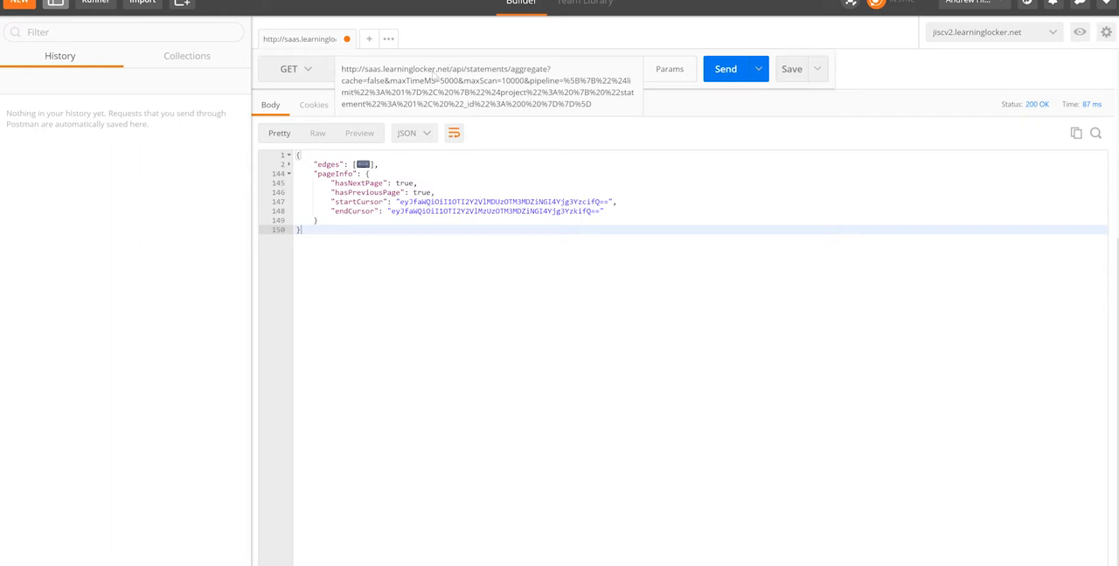
click(723, 70)
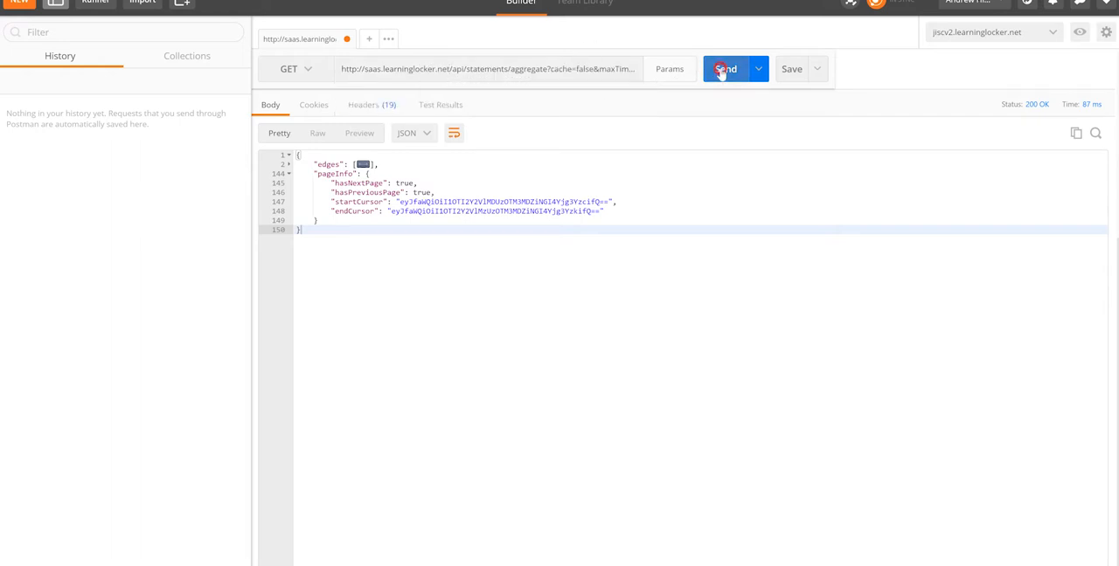
click(724, 70)
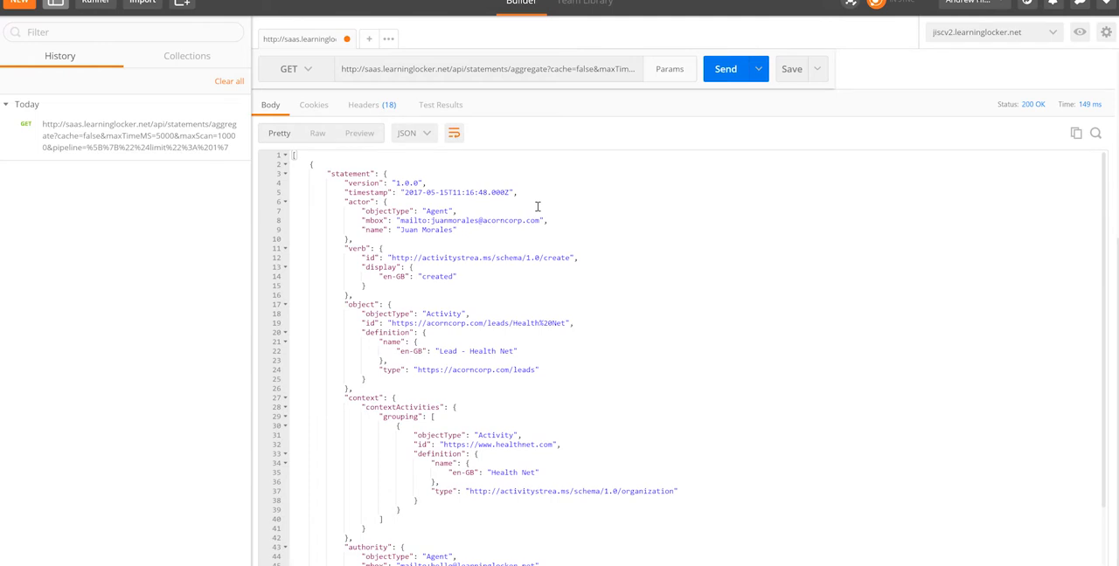
mouse_move(628, 87)
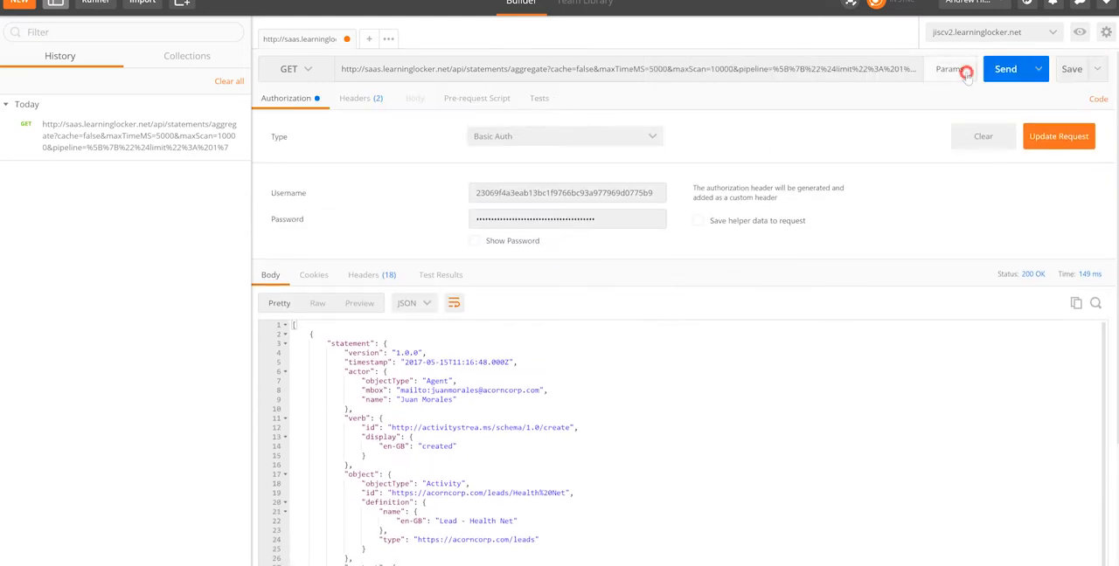
Show the Params table (cache, maxTimeMS, maxScan, pipeline) and select the encoded pipeline value
click(947, 70)
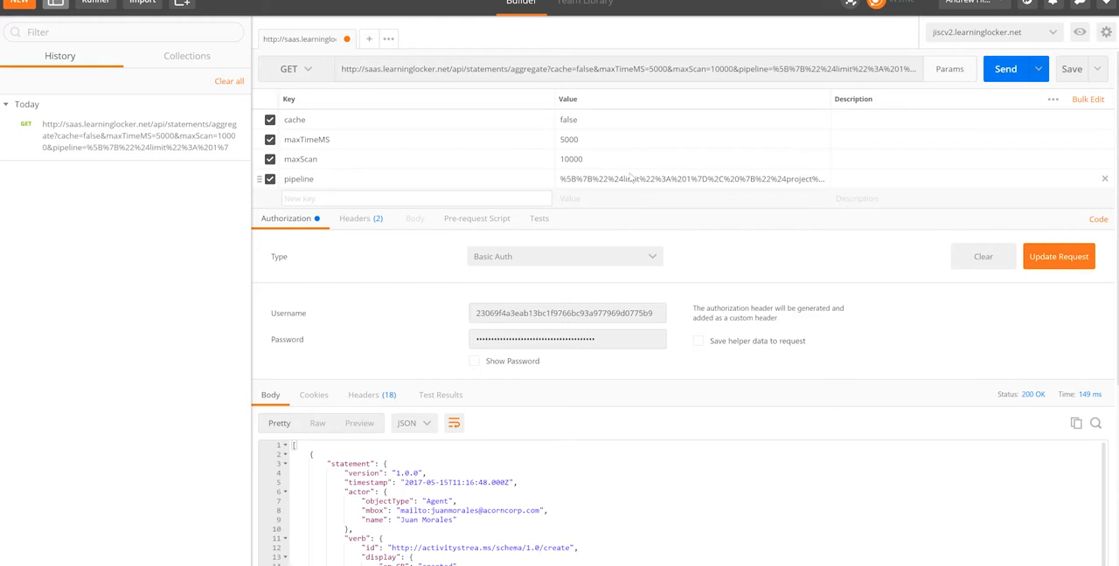
double_click(689, 178)
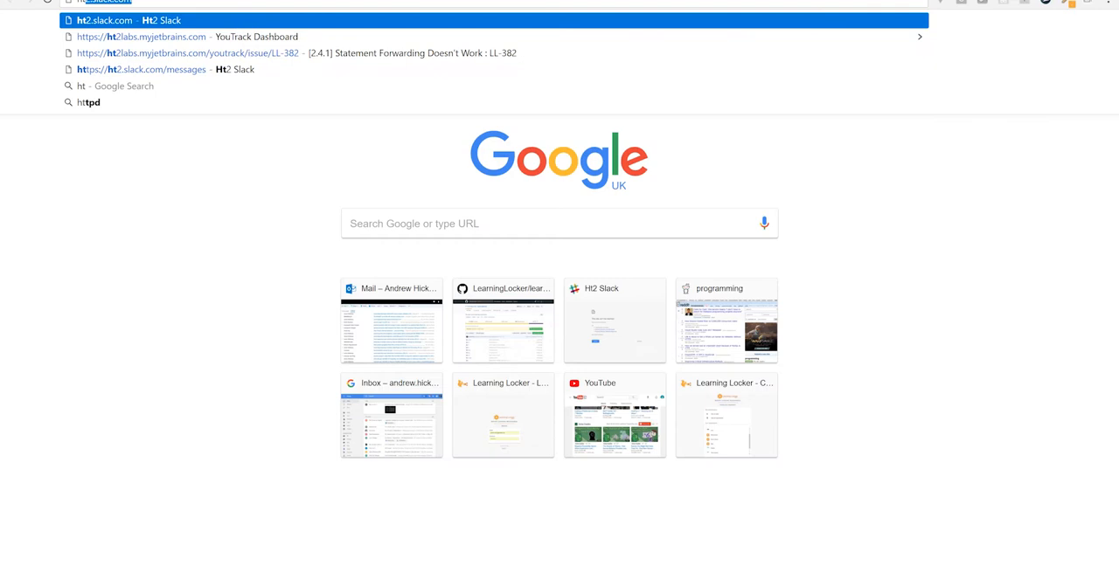
Paste the encoded pipeline into the URL Decoder/Encoder and decode it to plain text
text(html param d)
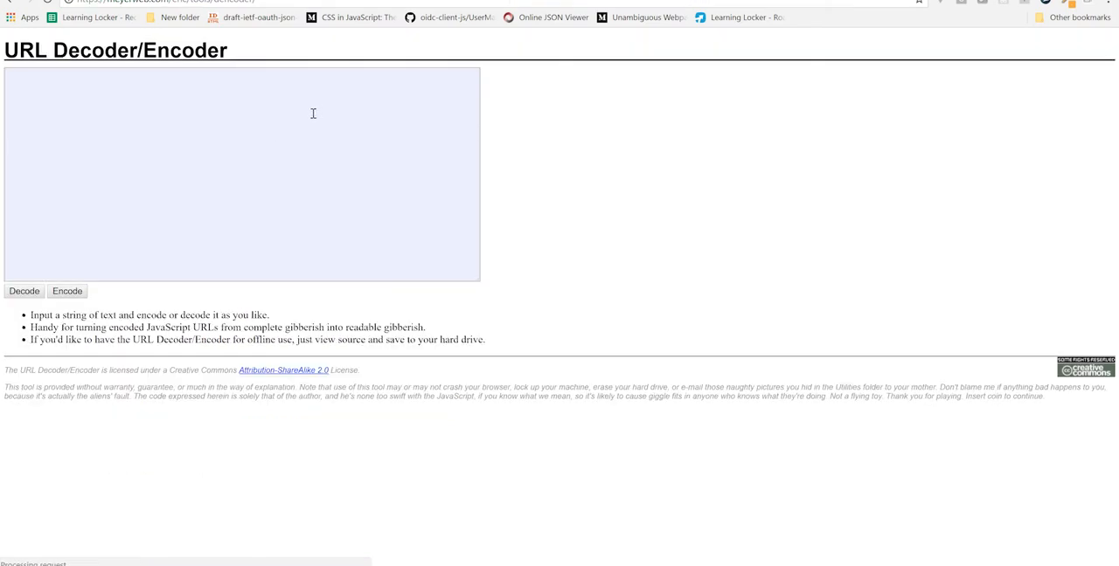
click(24, 291)
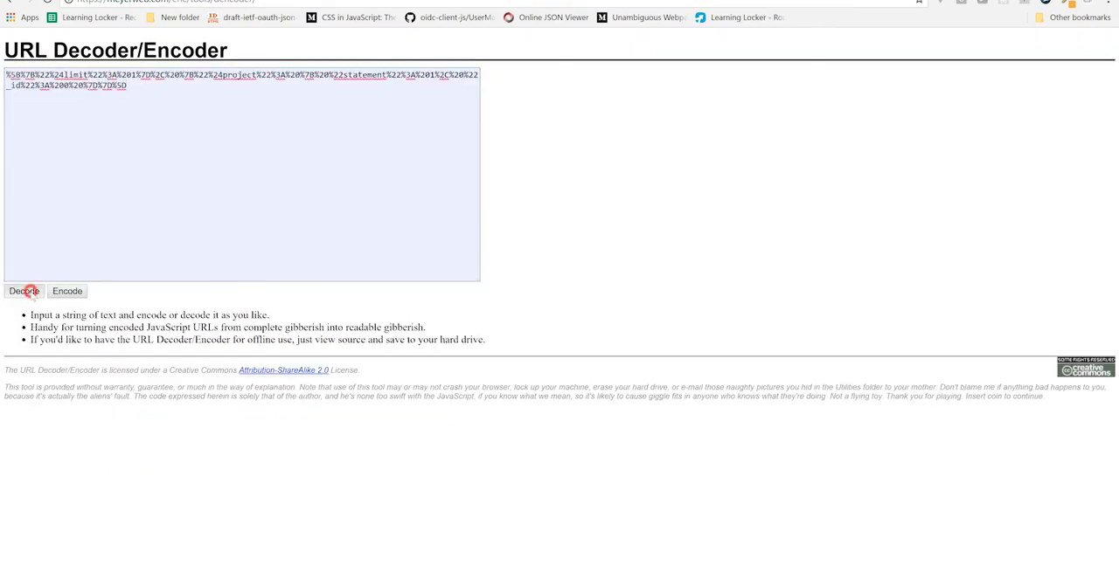
click(24, 290)
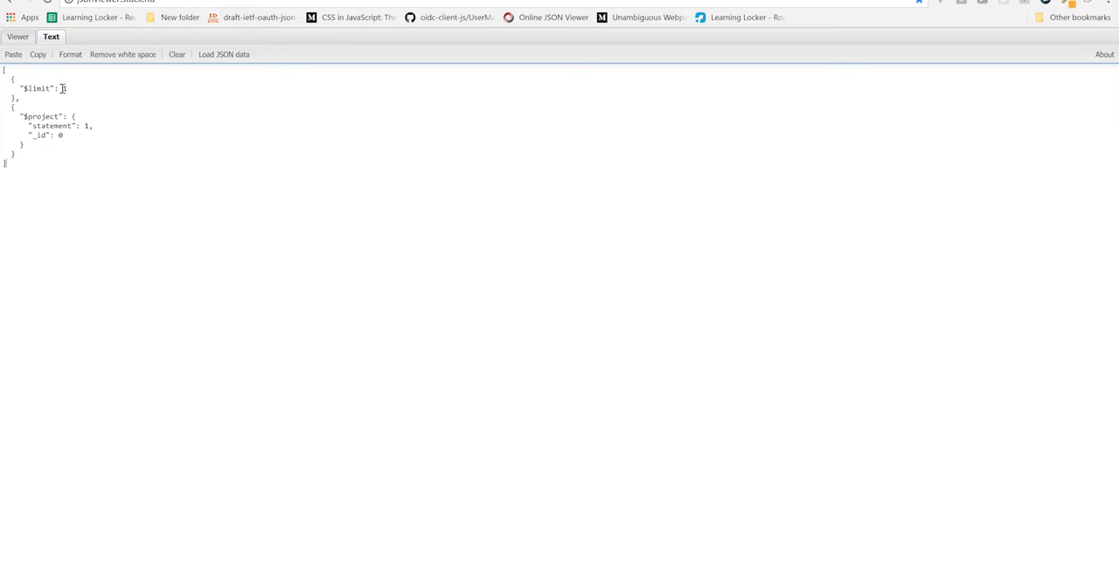
Format the decoded pipeline as JSON and set the statement projection value to 1, _id excluded
text(1)
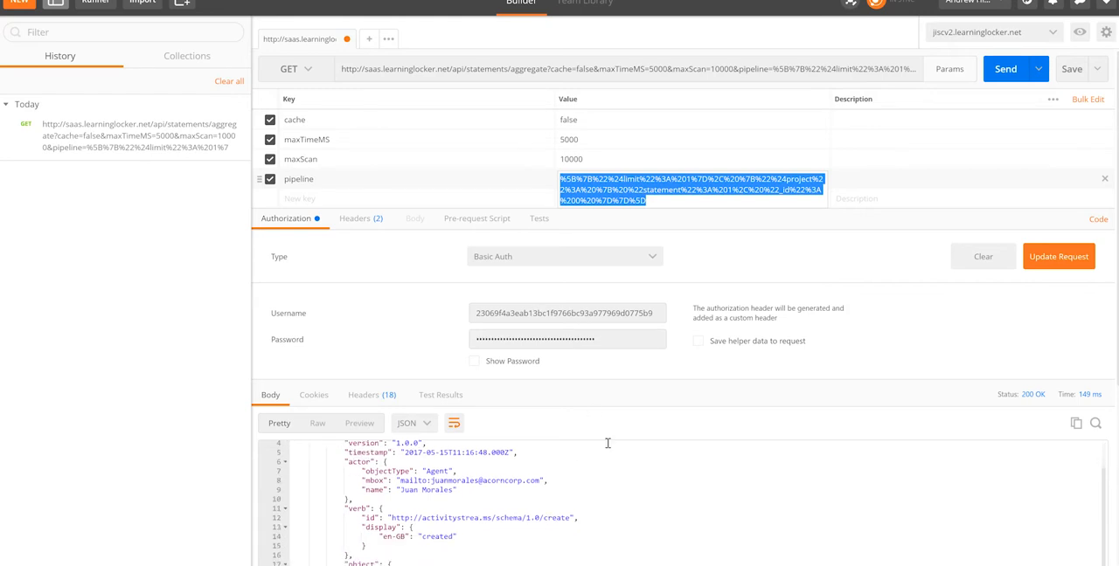
scroll(down, 3)
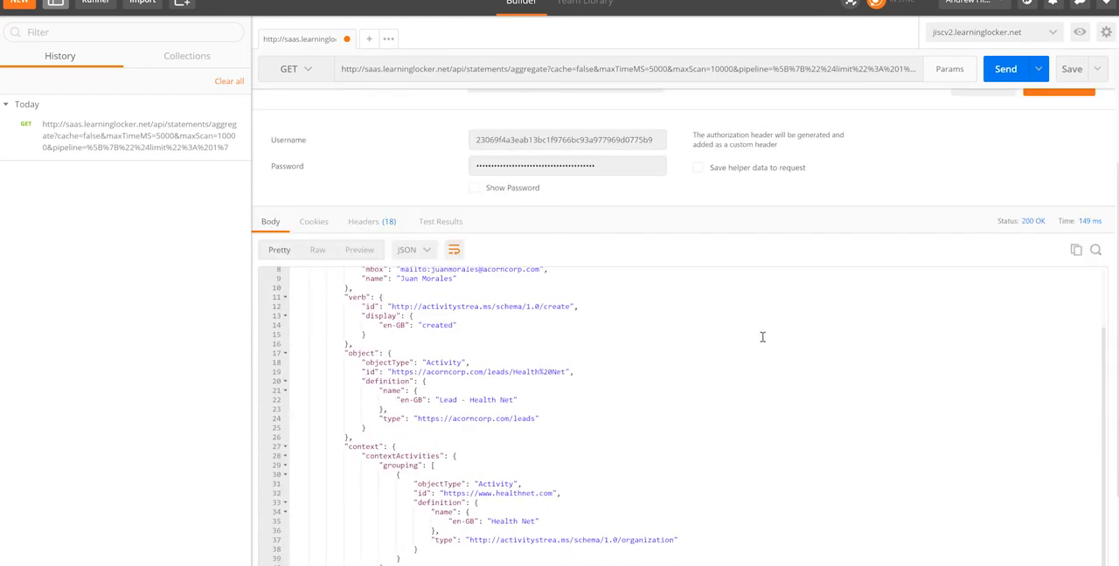
scroll(up, 3)
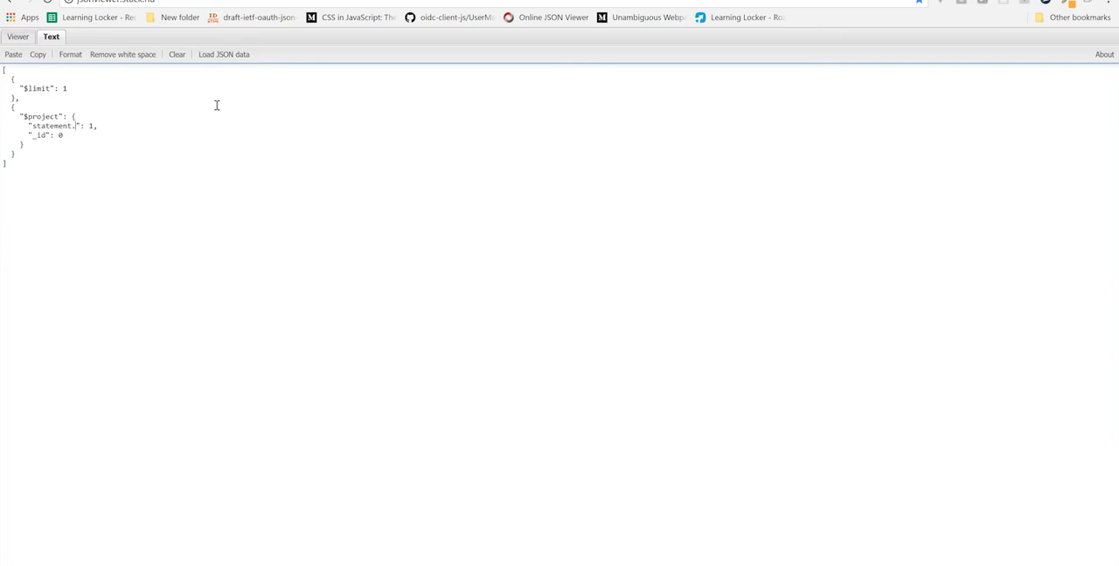
Change the projection key to "statement.object" and select the whole pipeline JSON for copying
text(object)
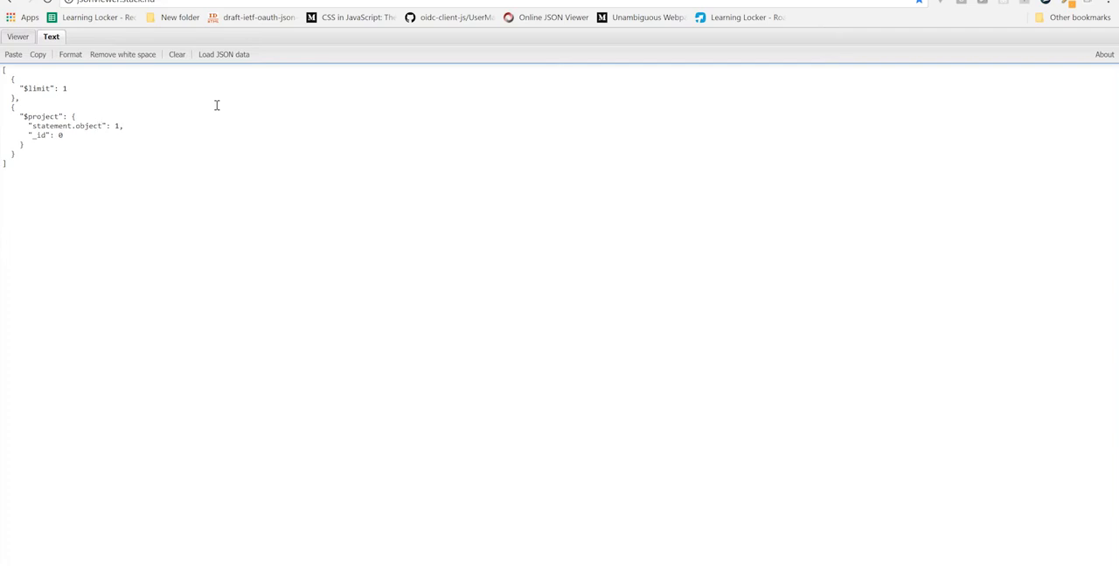
drag(28, 125, 4, 166)
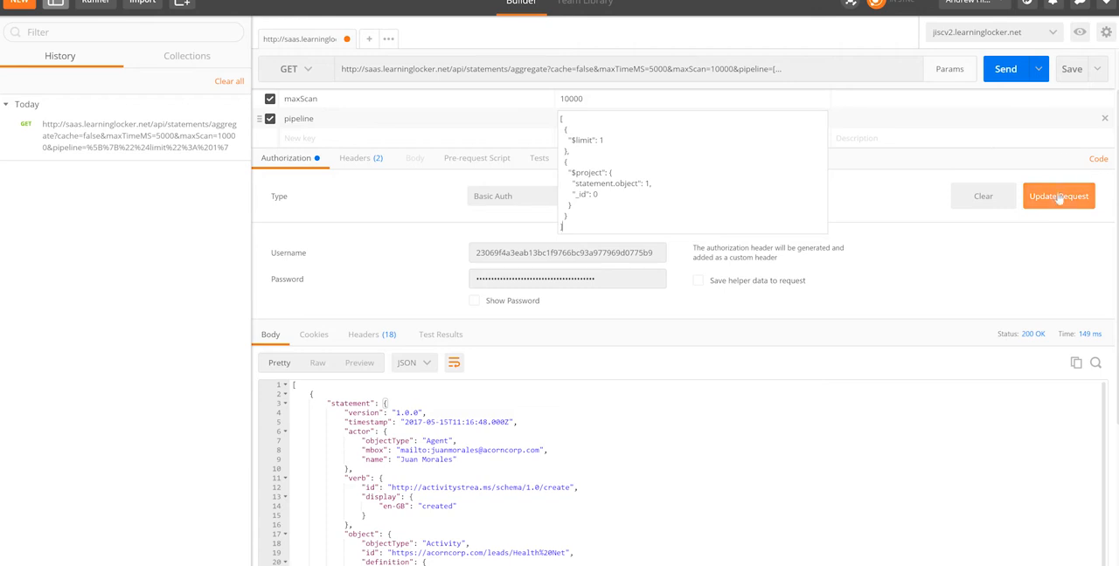
Apply the edited pipeline param and send, getting 200 OK results holding only statement.object
click(1060, 195)
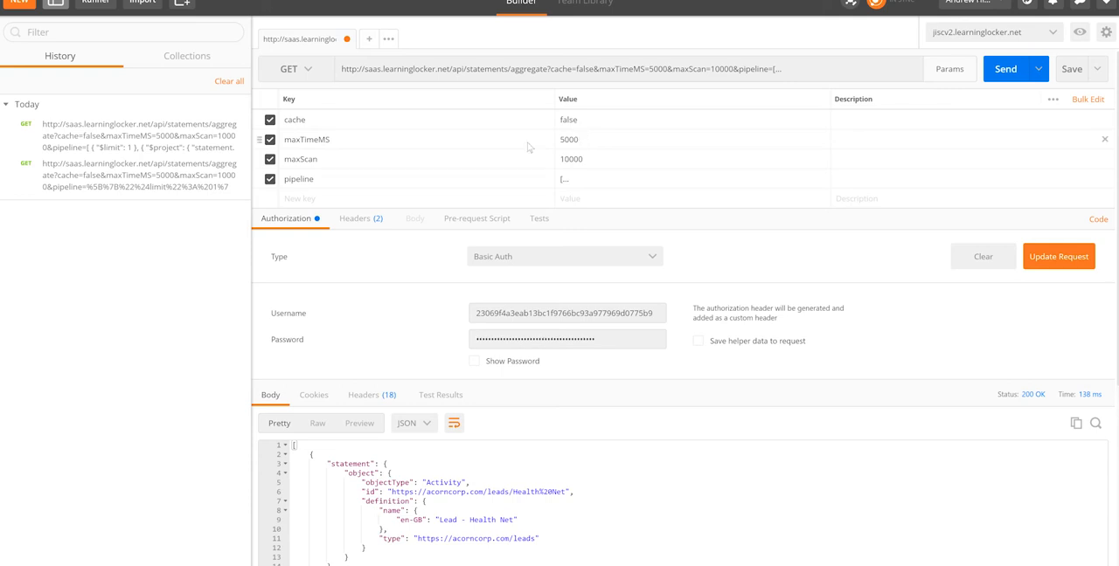
mouse_move(584, 143)
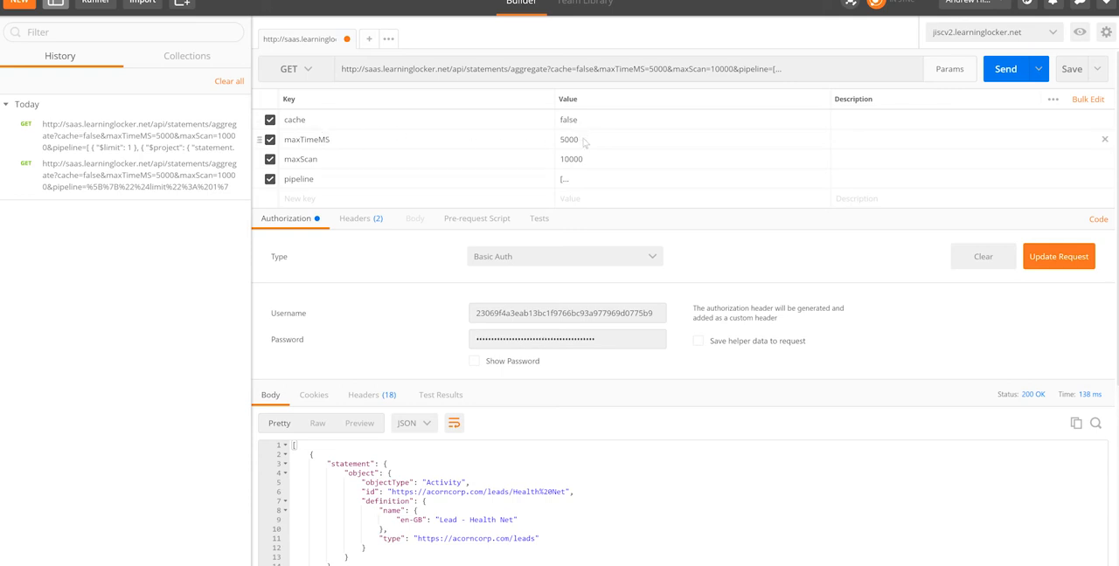
mouse_move(581, 143)
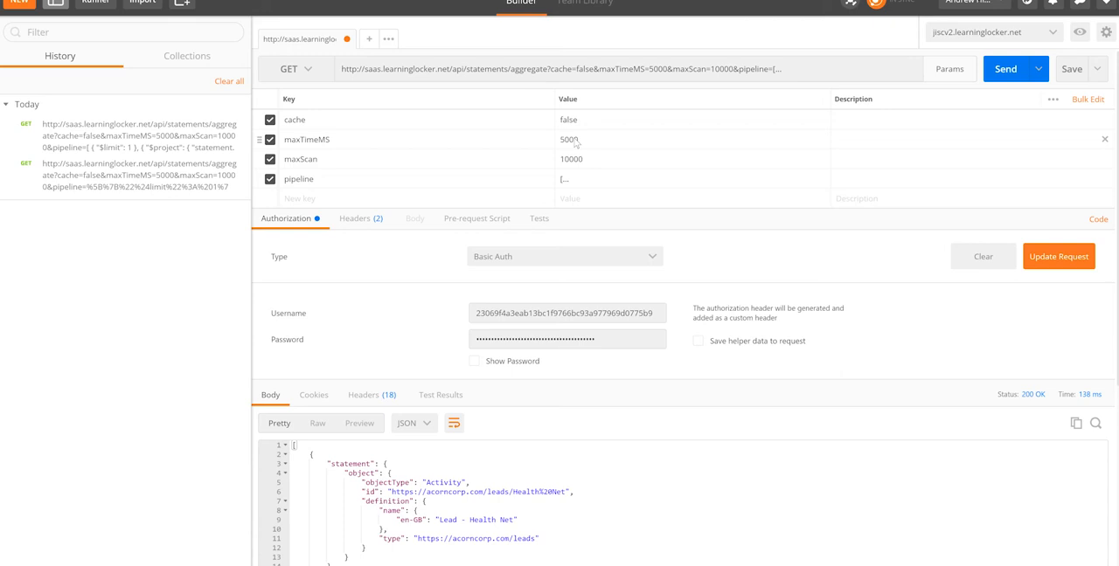
mouse_move(392, 140)
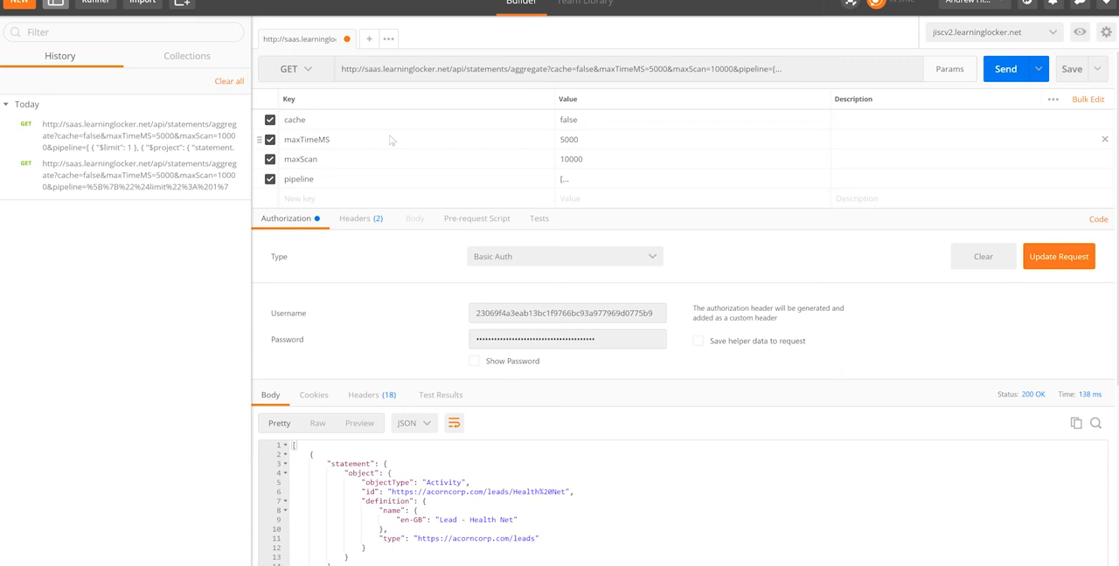
mouse_move(296, 159)
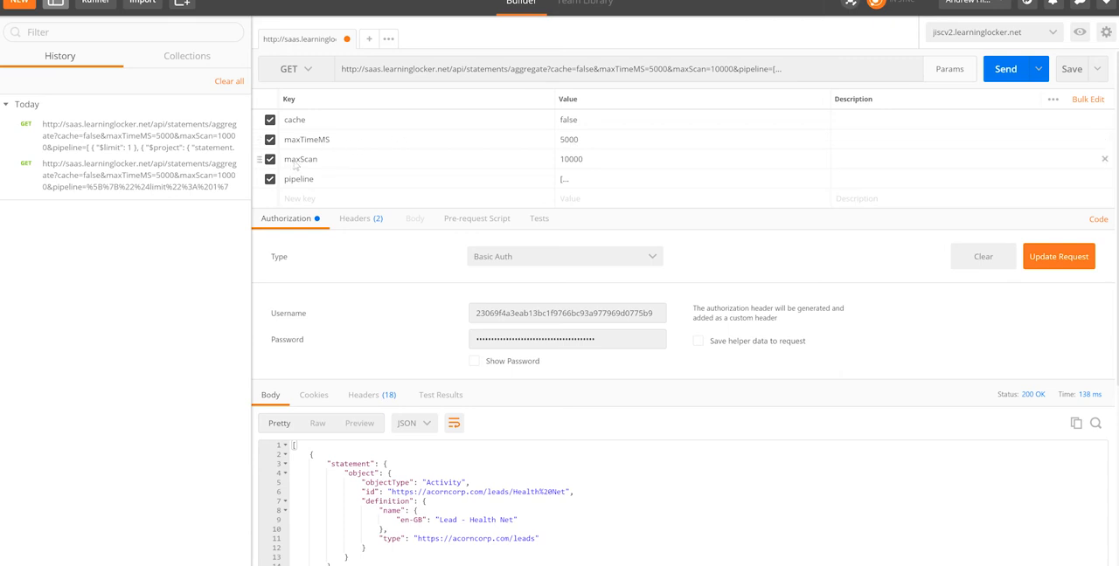
mouse_move(576, 166)
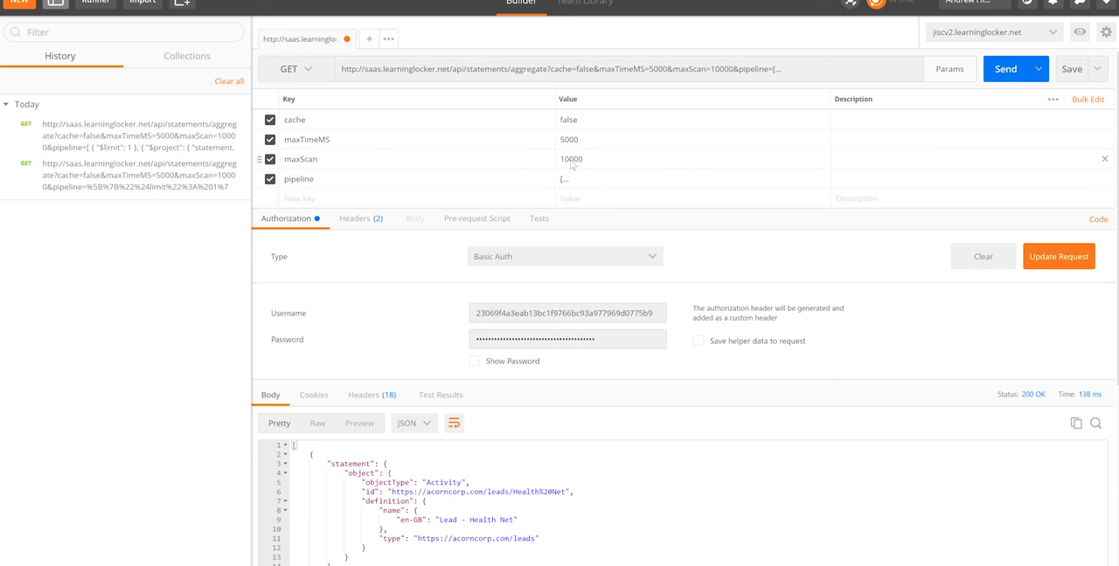
mouse_move(500, 164)
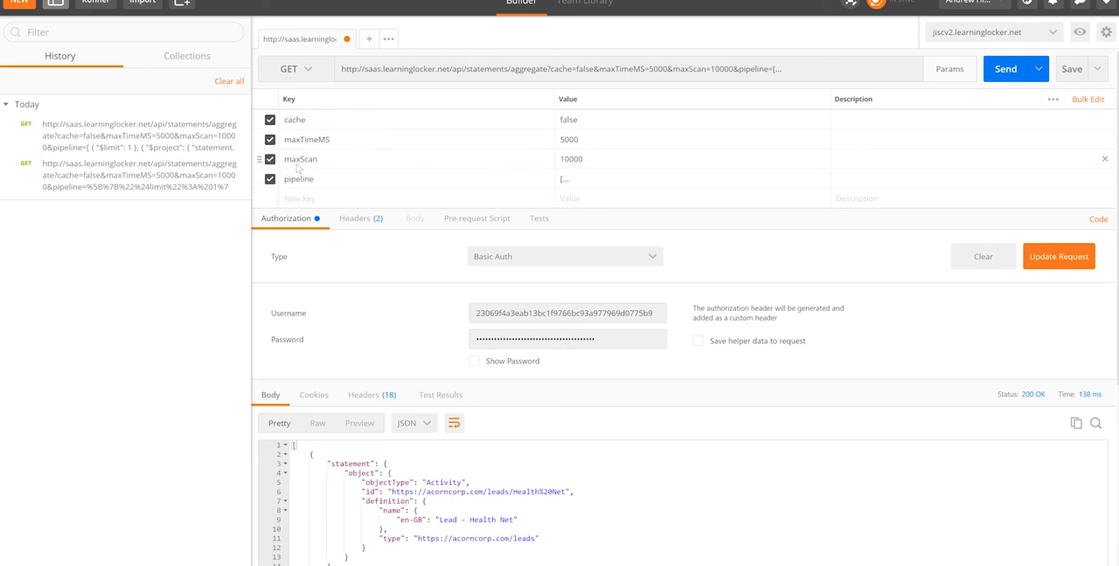
mouse_move(575, 166)
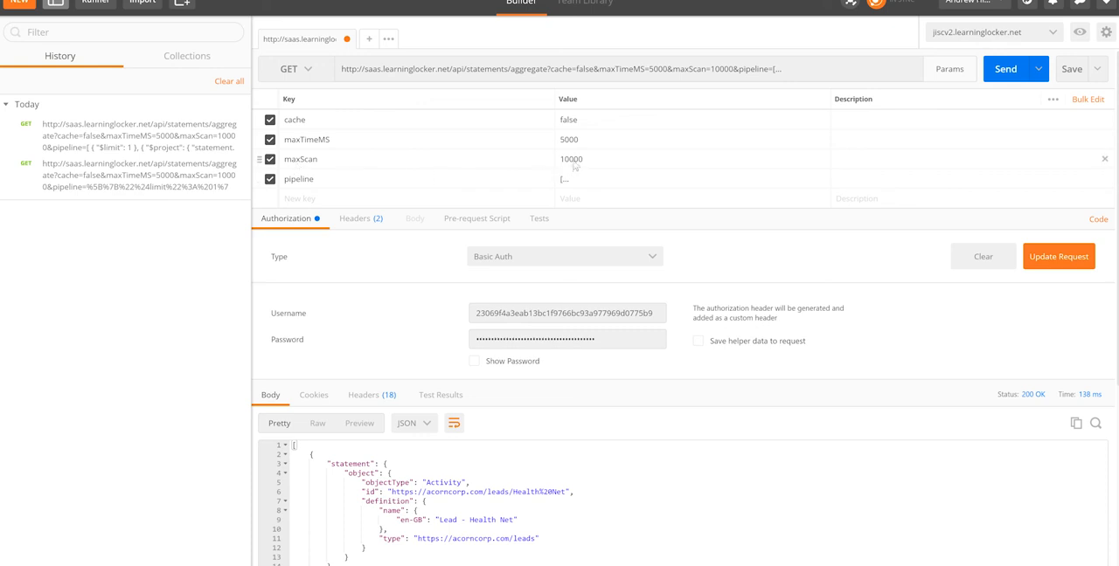
double_click(570, 159)
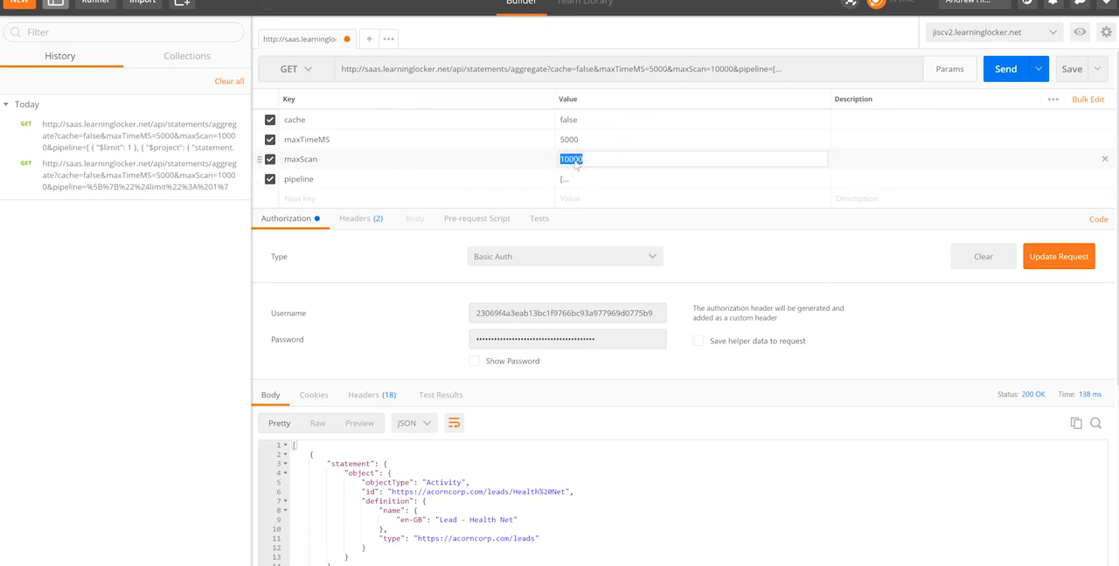